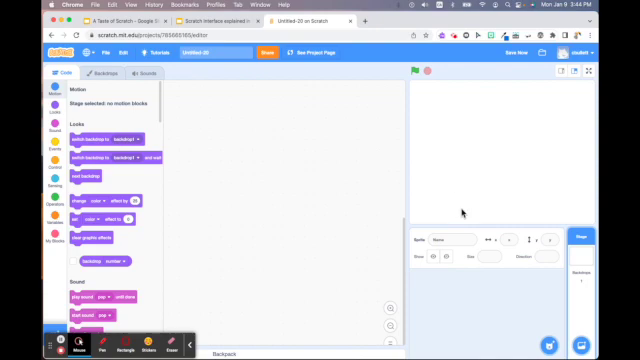
{"action": "mouse_move", "coordinate": [536, 308]}
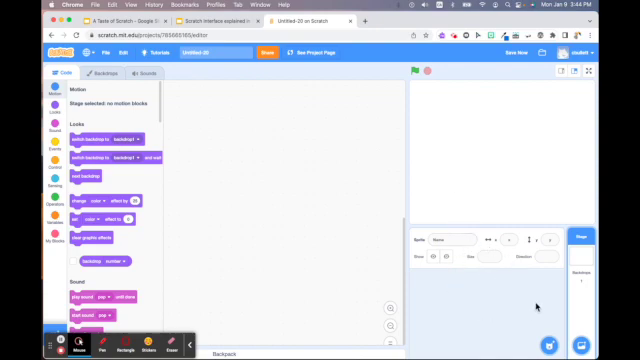
- Add the Apple sprite from the library as the project's only sprite
{"action": "left_click", "coordinate": [552, 344]}
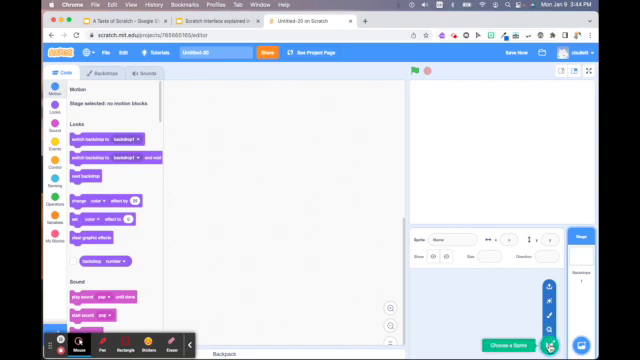
{"action": "left_click", "coordinate": [550, 328]}
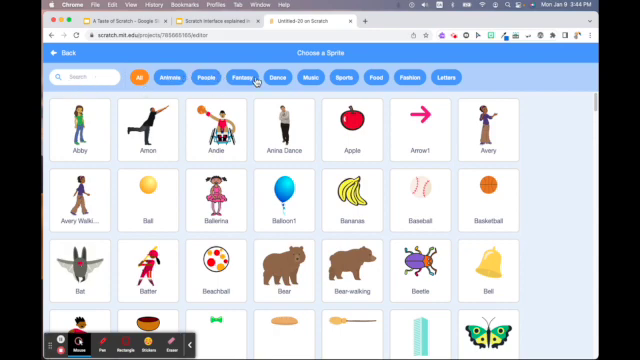
{"action": "left_click", "coordinate": [76, 76]}
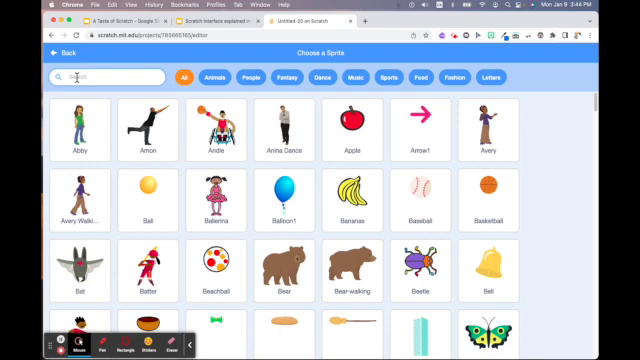
{"action": "left_click", "coordinate": [352, 130]}
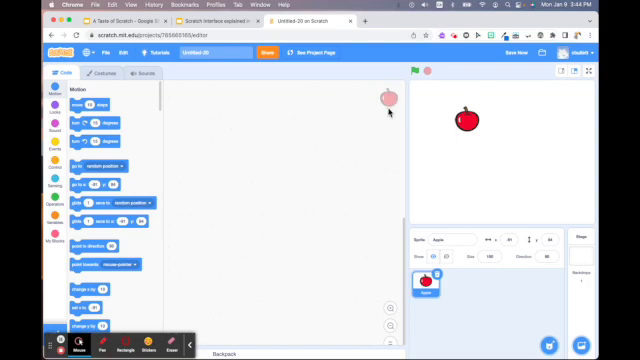
{"action": "mouse_move", "coordinate": [536, 280]}
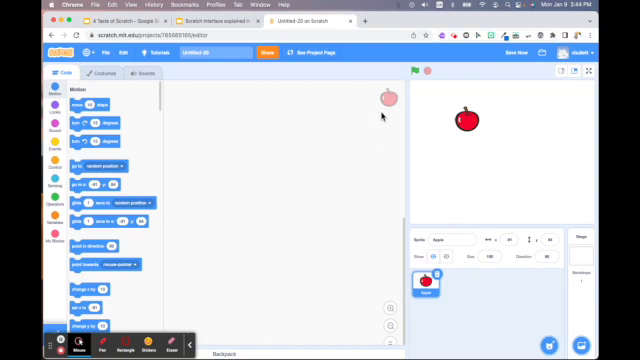
{"action": "mouse_move", "coordinate": [224, 150]}
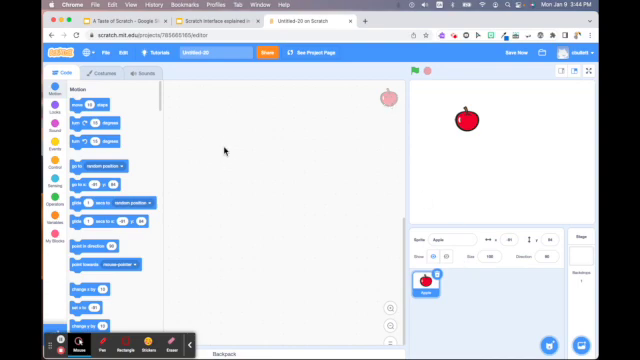
{"action": "mouse_move", "coordinate": [220, 272]}
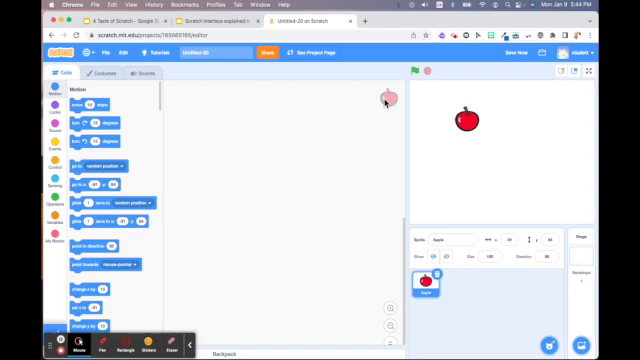
{"action": "mouse_move", "coordinate": [222, 196]}
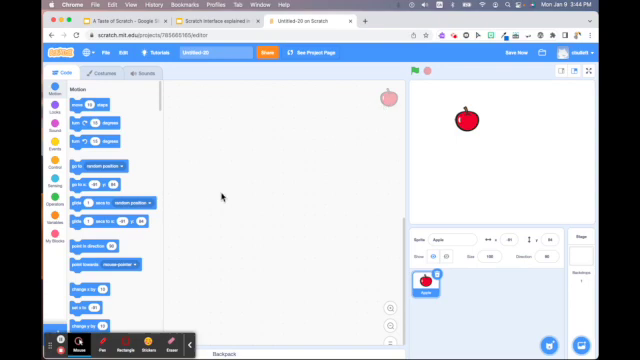
{"action": "mouse_move", "coordinate": [472, 312]}
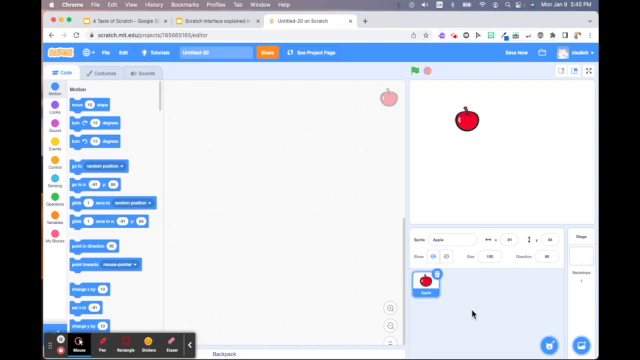
{"action": "mouse_move", "coordinate": [484, 118]}
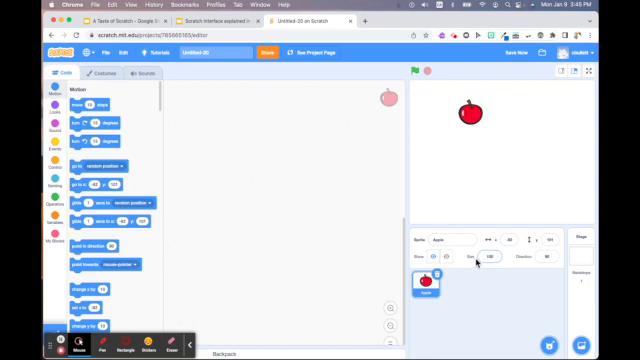
- Shrink the apple via the Size field and reposition it on the stage
{"action": "left_click", "coordinate": [488, 260]}
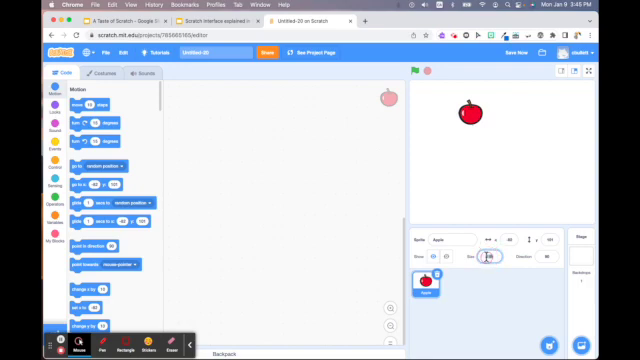
{"action": "left_click", "coordinate": [488, 260]}
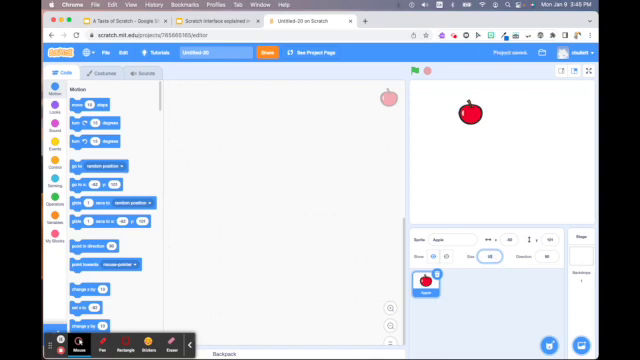
{"action": "mouse_move", "coordinate": [508, 284]}
{"action": "type", "text": "50"}
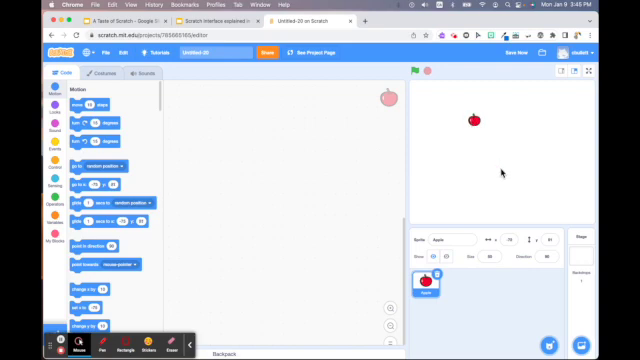
{"action": "mouse_move", "coordinate": [504, 172]}
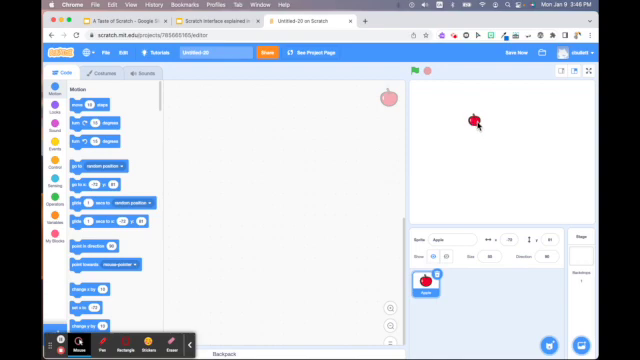
{"action": "left_click", "coordinate": [414, 72]}
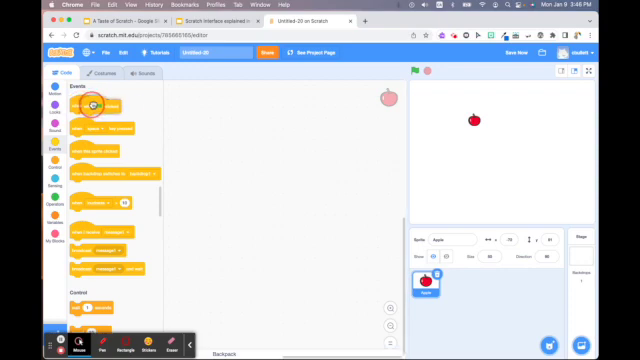
- Give the apple a 'when green flag clicked' start block in its code area
{"action": "left_click_drag", "start_coordinate": [96, 108], "coordinate": [228, 108]}
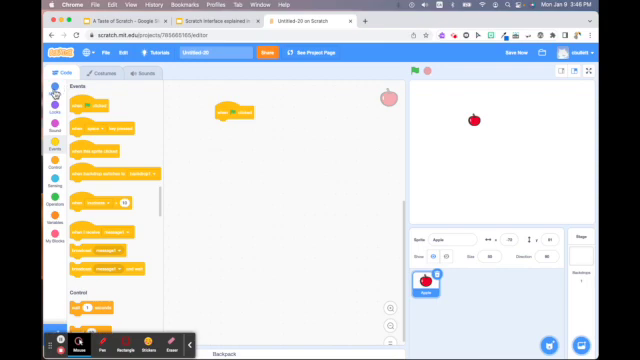
{"action": "left_click", "coordinate": [52, 88]}
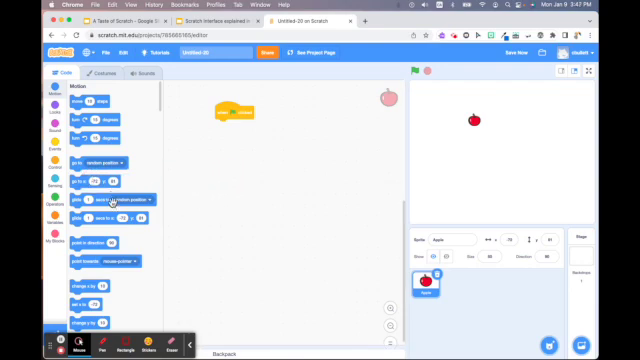
{"action": "mouse_move", "coordinate": [244, 206]}
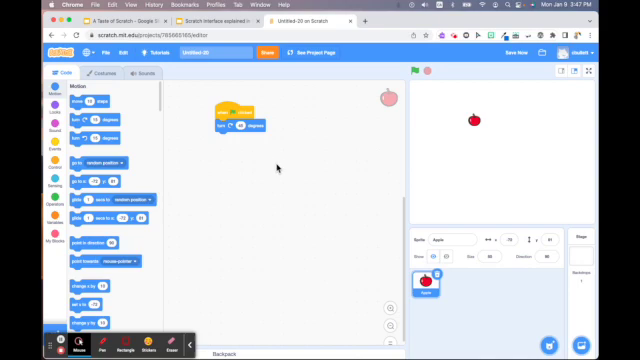
{"action": "mouse_move", "coordinate": [256, 156]}
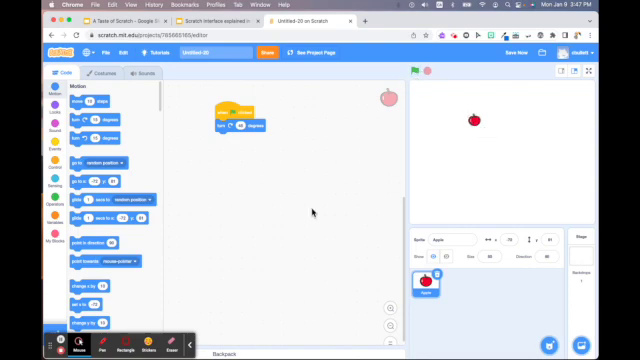
{"action": "mouse_move", "coordinate": [312, 216]}
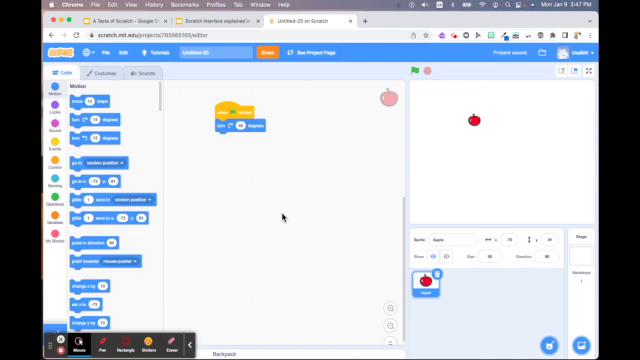
{"action": "mouse_move", "coordinate": [296, 136]}
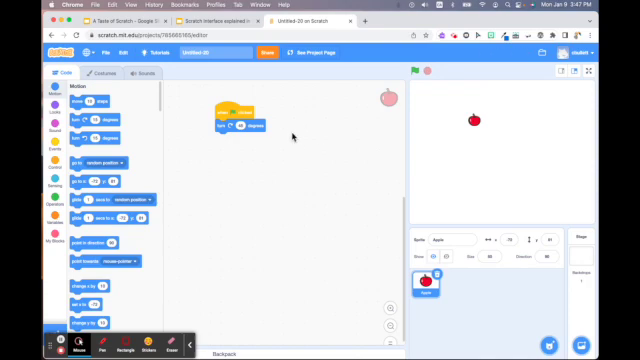
{"action": "mouse_move", "coordinate": [288, 138]}
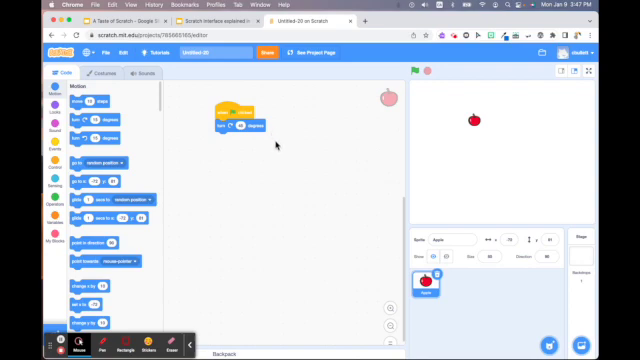
{"action": "mouse_move", "coordinate": [276, 148]}
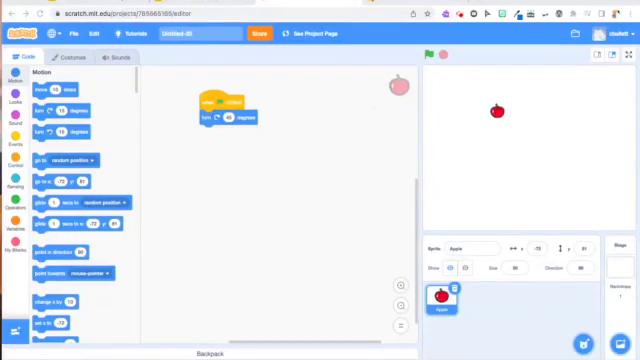
{"action": "mouse_move", "coordinate": [560, 196]}
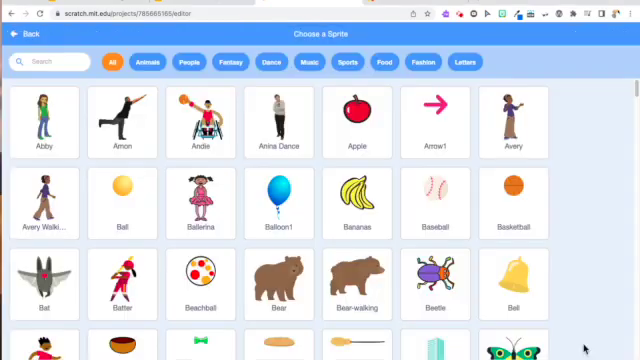
- Add the Balloon1 sprite from the library beside the apple
{"action": "left_click", "coordinate": [280, 204]}
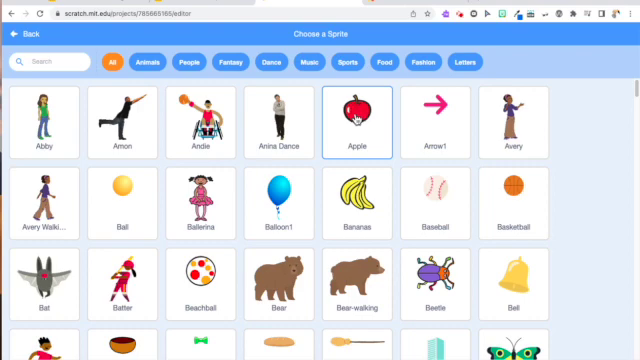
{"action": "left_click", "coordinate": [284, 198]}
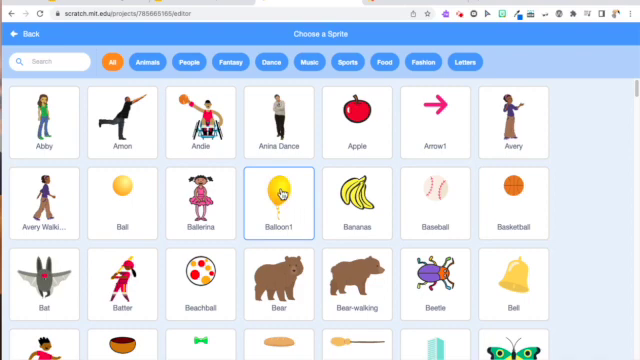
{"action": "left_click", "coordinate": [286, 198]}
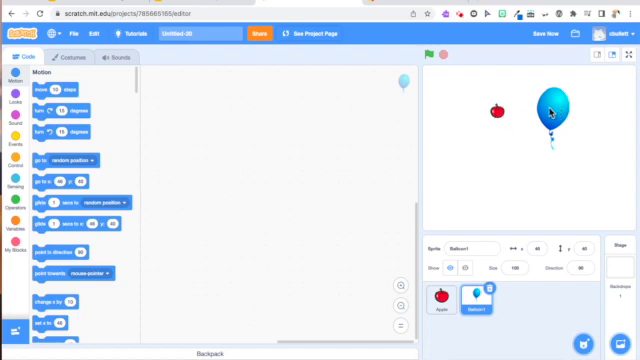
- Shrink the balloon via its Size field, then check the apple's script
{"action": "left_click", "coordinate": [510, 268]}
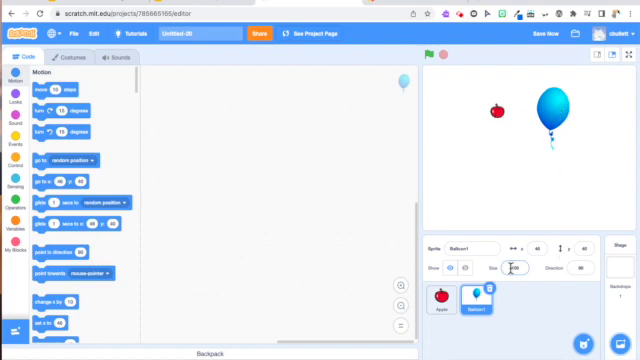
{"action": "left_click", "coordinate": [512, 268]}
{"action": "type", "text": "50"}
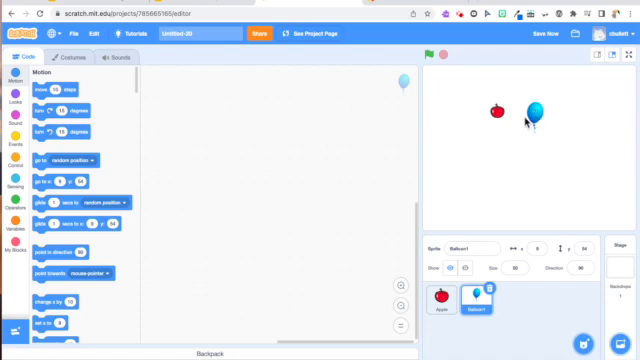
{"action": "left_click", "coordinate": [444, 300]}
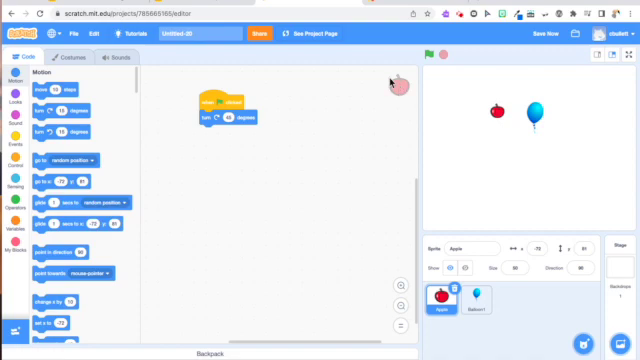
{"action": "mouse_move", "coordinate": [392, 86]}
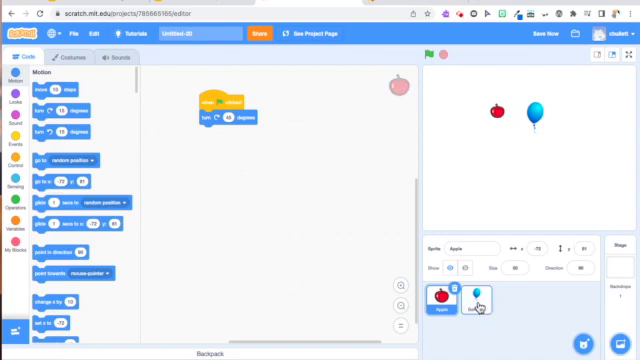
- Reselect the balloon to give it a 'when green flag clicked' start block
{"action": "left_click", "coordinate": [480, 300]}
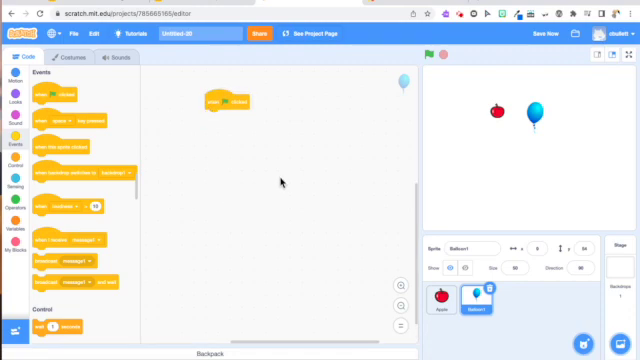
{"action": "mouse_move", "coordinate": [280, 180]}
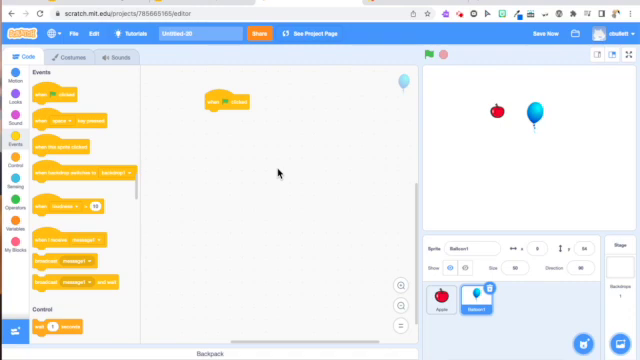
{"action": "mouse_move", "coordinate": [280, 172]}
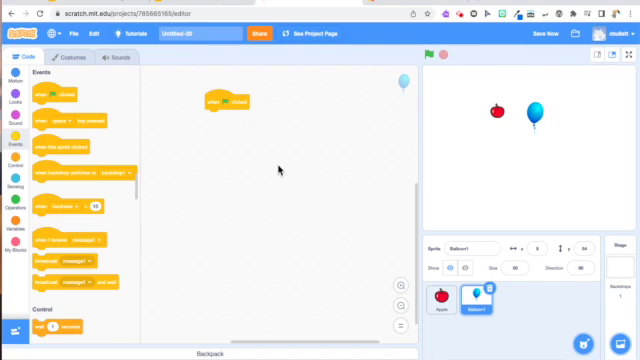
{"action": "mouse_move", "coordinate": [140, 192]}
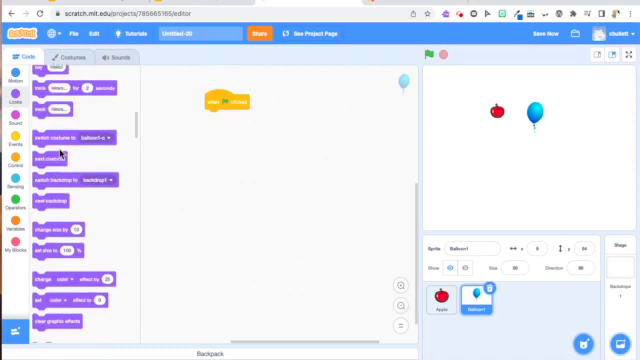
- Snap a Looks block under the balloon's flag block so it turns purple
{"action": "left_click_drag", "start_coordinate": [62, 150], "coordinate": [198, 148]}
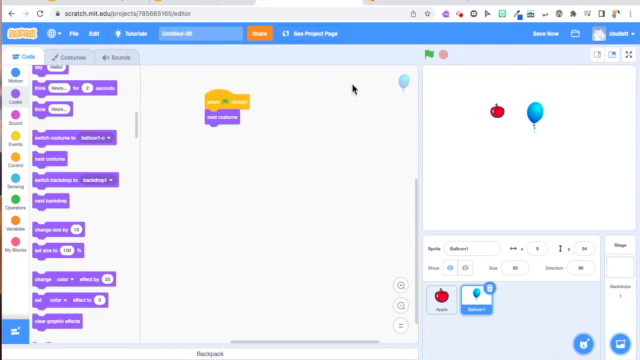
{"action": "mouse_move", "coordinate": [402, 84]}
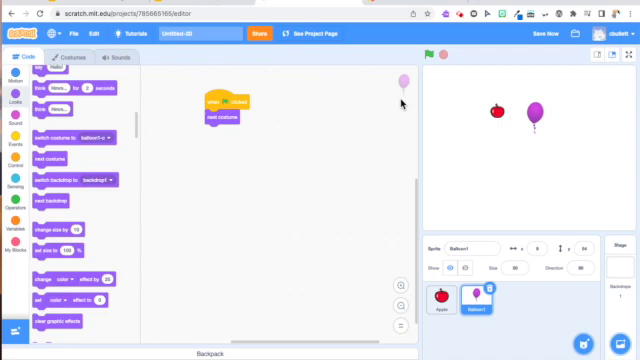
{"action": "mouse_move", "coordinate": [464, 144]}
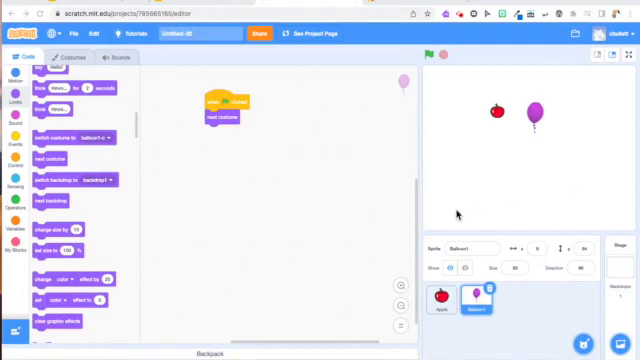
{"action": "mouse_move", "coordinate": [460, 214]}
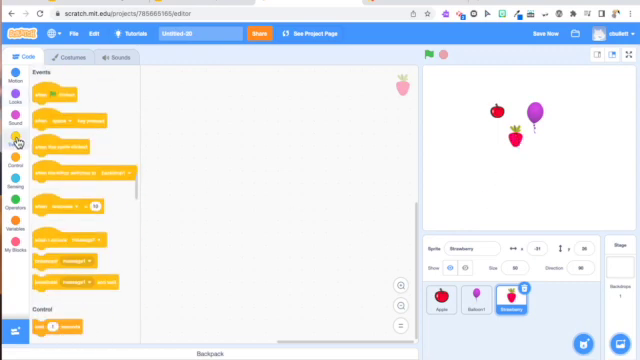
- Give the strawberry a 'when green flag clicked' block and show the Looks blocks
{"action": "left_click_drag", "start_coordinate": [62, 86], "coordinate": [246, 96]}
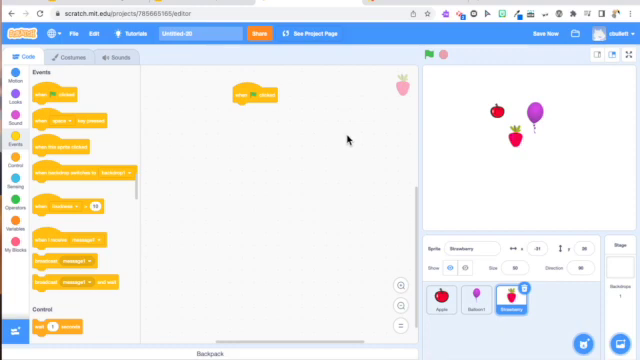
{"action": "mouse_move", "coordinate": [344, 160]}
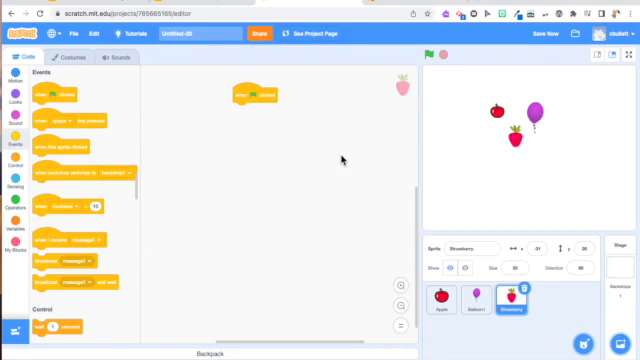
{"action": "mouse_move", "coordinate": [340, 160]}
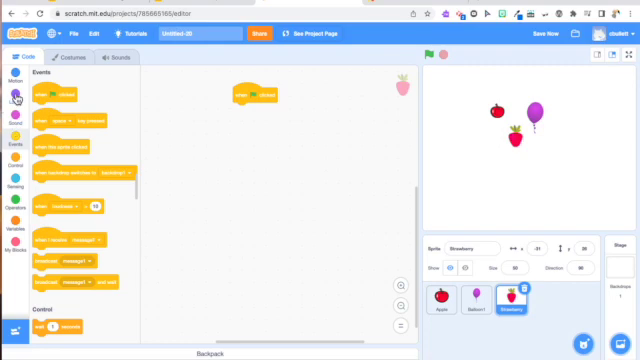
{"action": "left_click", "coordinate": [12, 92]}
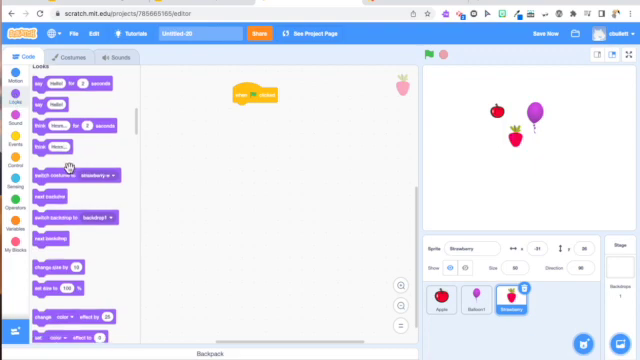
- Scroll the Looks palette to find blocks for the strawberry's script
{"action": "scroll", "scroll_direction": "down", "scroll_amount": 3}
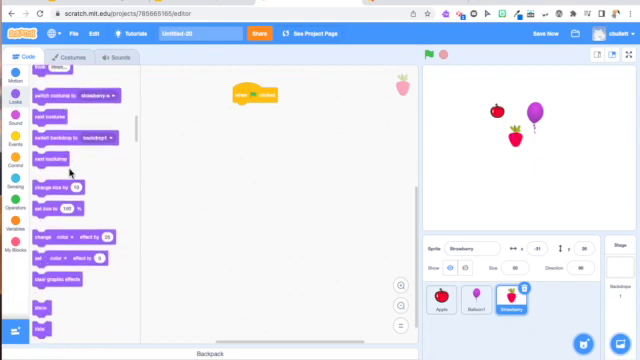
{"action": "scroll", "scroll_direction": "down", "scroll_amount": 3}
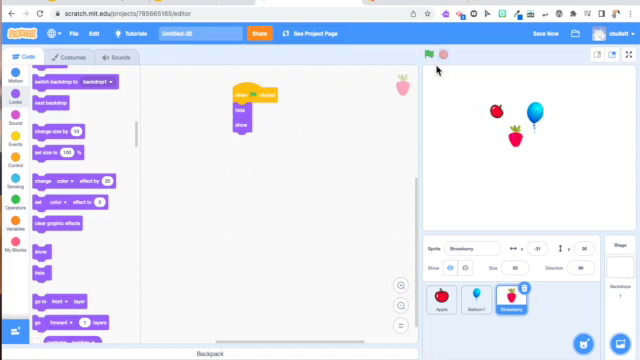
{"action": "mouse_move", "coordinate": [300, 138]}
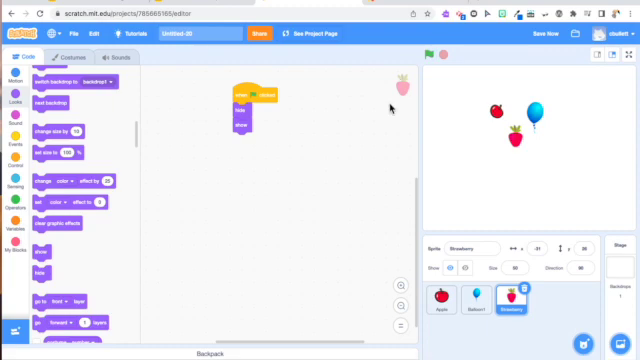
- Build a forever loop of Looks blocks and snap it under the strawberry's start block
{"action": "left_click", "coordinate": [432, 56]}
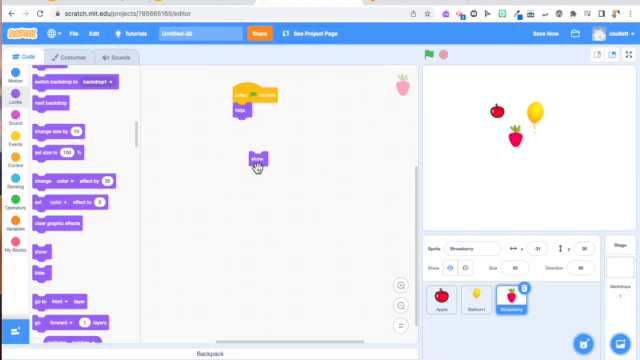
{"action": "mouse_move", "coordinate": [128, 220]}
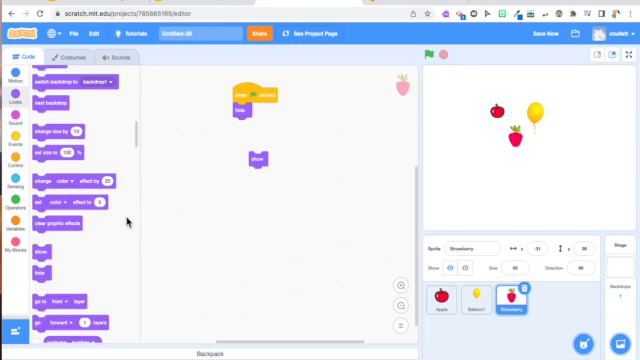
{"action": "left_click", "coordinate": [16, 144]}
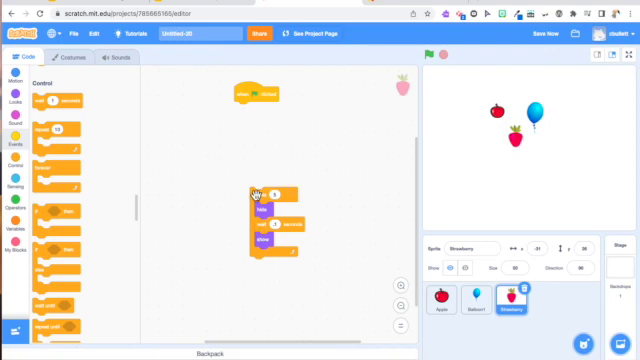
{"action": "left_click_drag", "start_coordinate": [256, 192], "coordinate": [264, 118]}
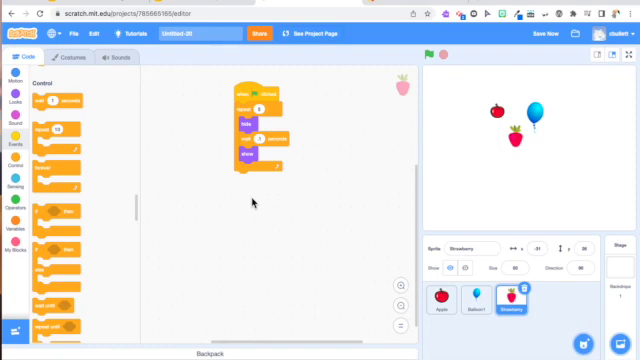
{"action": "mouse_move", "coordinate": [252, 200]}
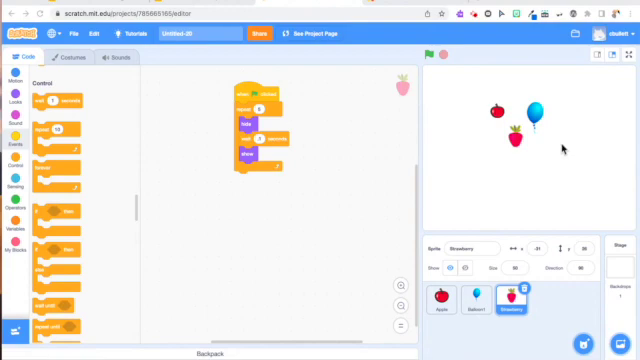
{"action": "mouse_move", "coordinate": [440, 236]}
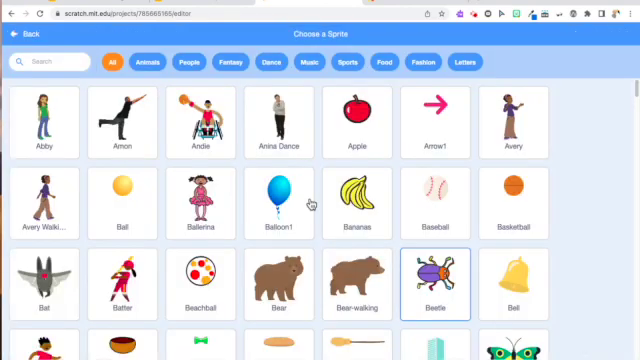
- Search the sprite library for 'rain' and add the Rainbow sprite as the mouth
{"action": "left_click", "coordinate": [44, 124]}
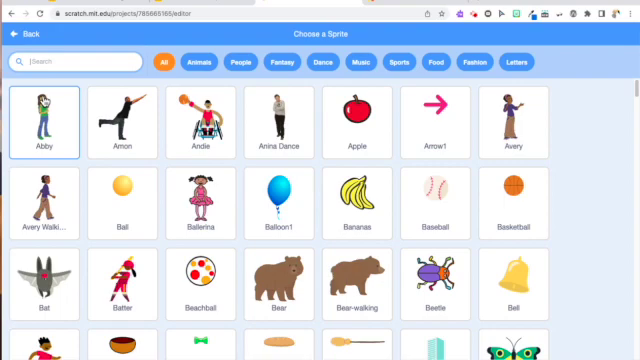
{"action": "type", "text": "rai"}
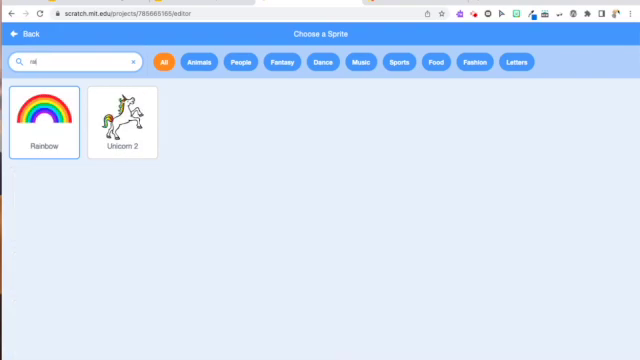
{"action": "type", "text": "rain"}
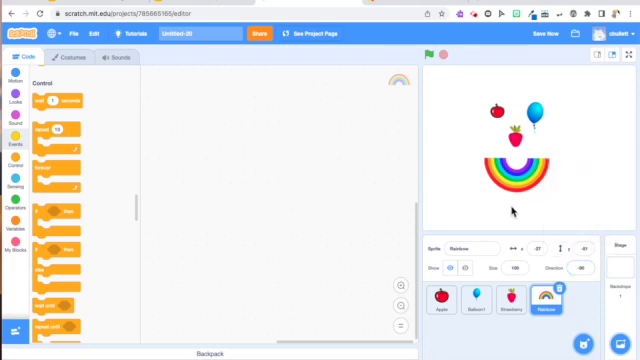
{"action": "mouse_move", "coordinate": [520, 200]}
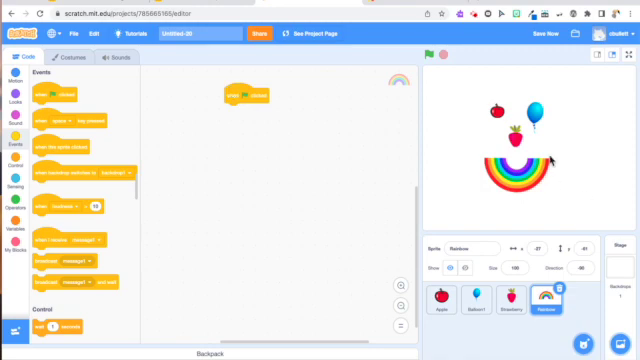
{"action": "mouse_move", "coordinate": [550, 160]}
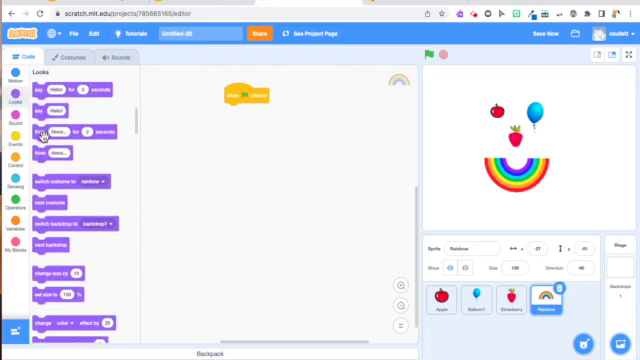
- Attach a purple Looks 'say' block under the Rainbow's 'when green flag clicked' block
{"action": "left_click_drag", "start_coordinate": [48, 132], "coordinate": [224, 114]}
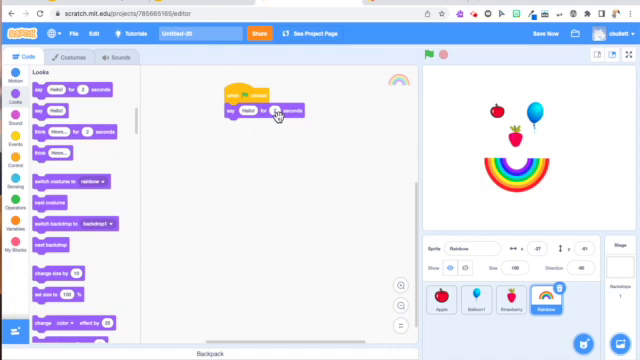
{"action": "mouse_move", "coordinate": [40, 90]}
{"action": "type", "text": "Have a great day!"}
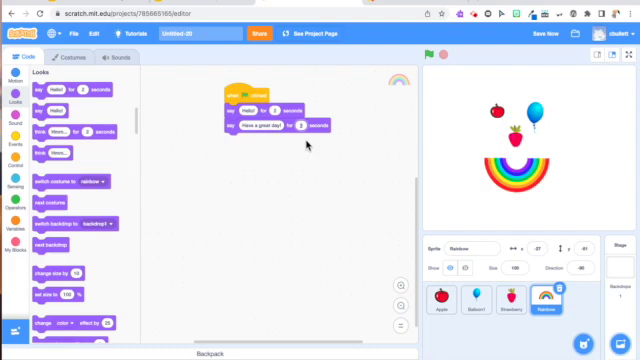
{"action": "mouse_move", "coordinate": [228, 148]}
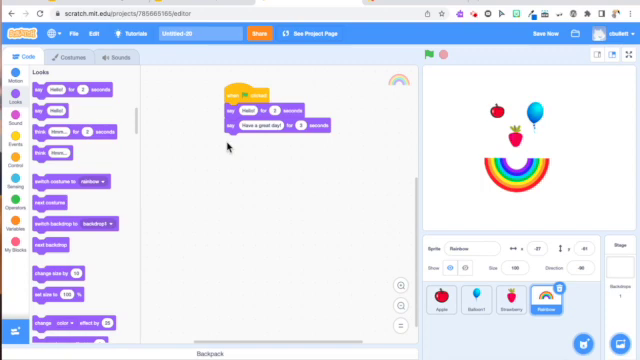
{"action": "mouse_move", "coordinate": [456, 144]}
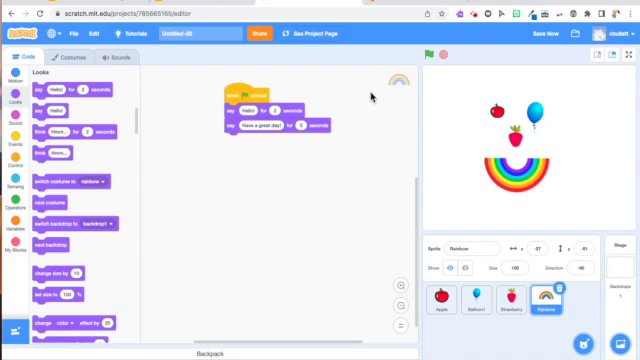
- Run the project with the green flag; the balloon turns from blue to yellow
{"action": "left_click", "coordinate": [432, 56]}
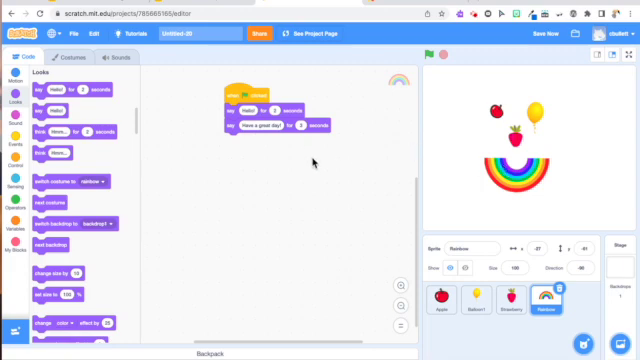
{"action": "mouse_move", "coordinate": [304, 164]}
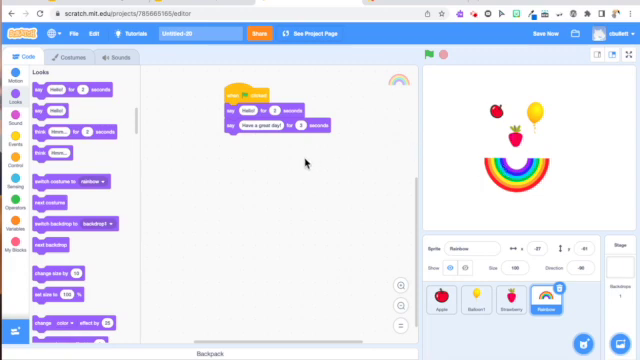
{"action": "mouse_move", "coordinate": [264, 148]}
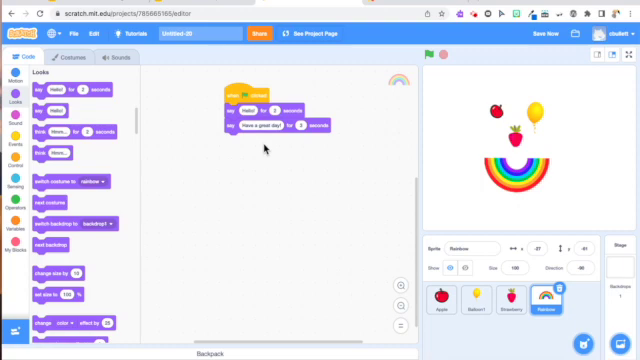
{"action": "mouse_move", "coordinate": [262, 150]}
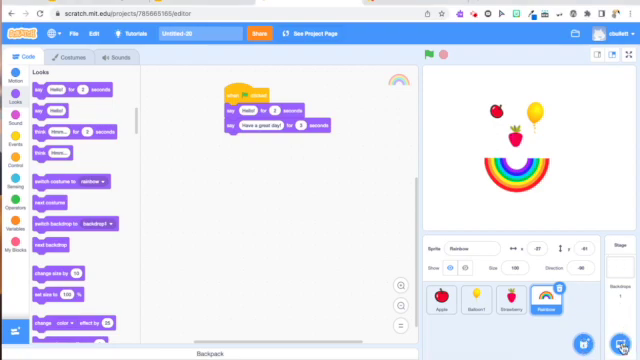
- Choose the pale Light backdrop from the backdrop library for the stage
{"action": "left_click", "coordinate": [588, 308]}
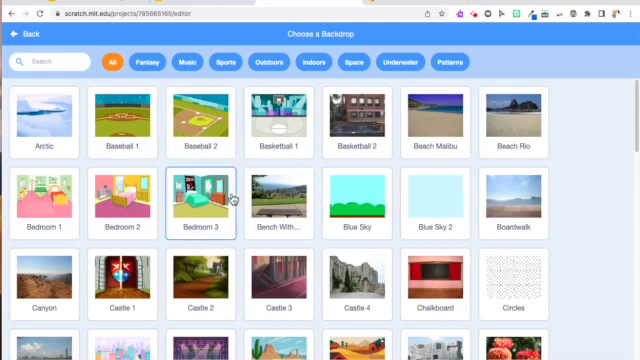
{"action": "scroll", "scroll_direction": "down", "scroll_amount": 3}
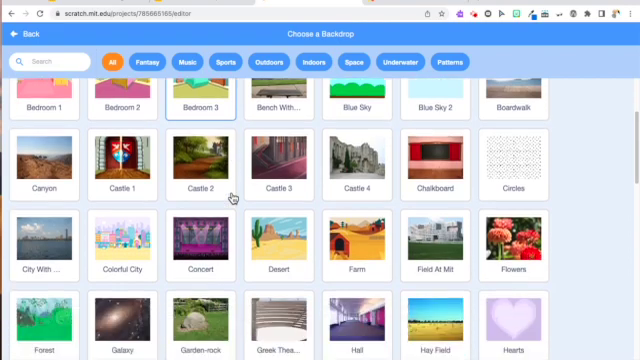
{"action": "scroll", "scroll_direction": "down", "scroll_amount": 3}
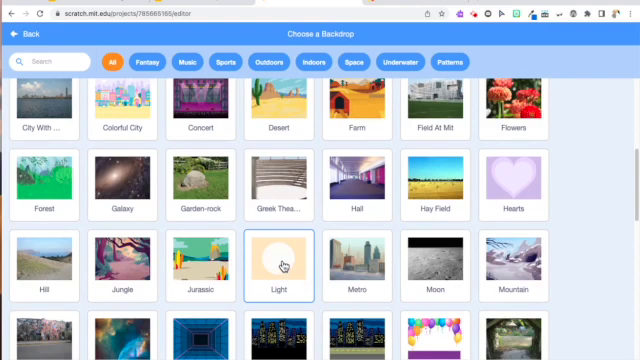
{"action": "left_click", "coordinate": [280, 262]}
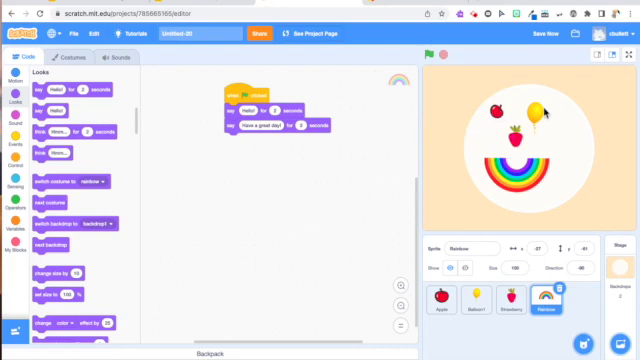
{"action": "left_click", "coordinate": [476, 288]}
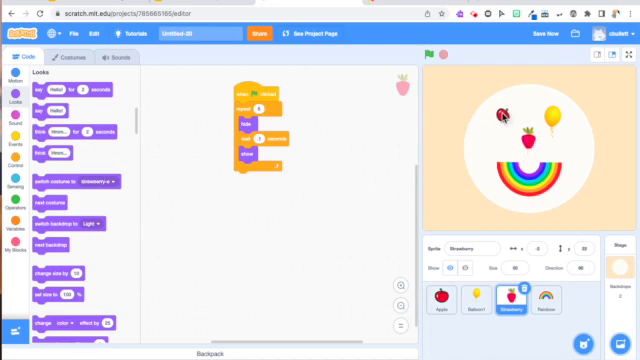
{"action": "left_click", "coordinate": [434, 300]}
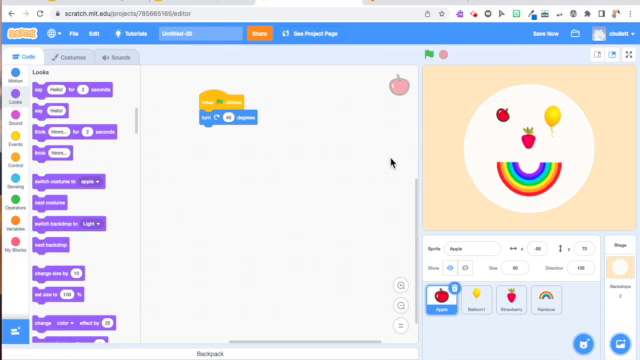
{"action": "mouse_move", "coordinate": [394, 160]}
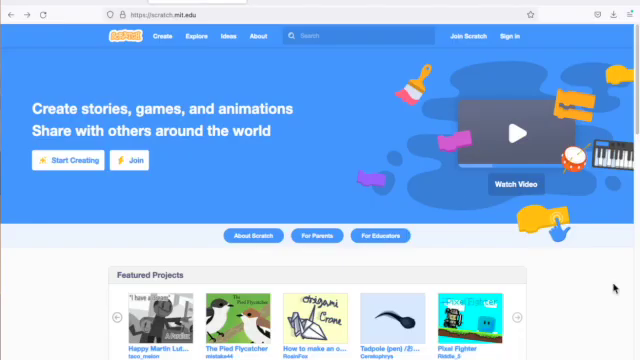
{"action": "mouse_move", "coordinate": [316, 104]}
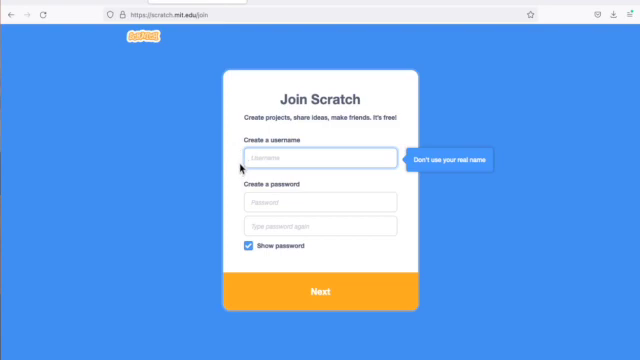
{"action": "mouse_move", "coordinate": [242, 168]}
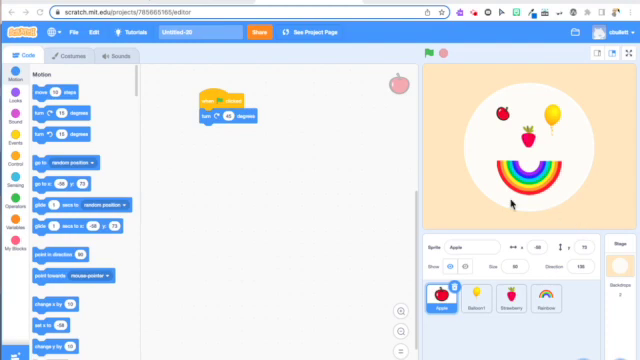
{"action": "mouse_move", "coordinate": [372, 176]}
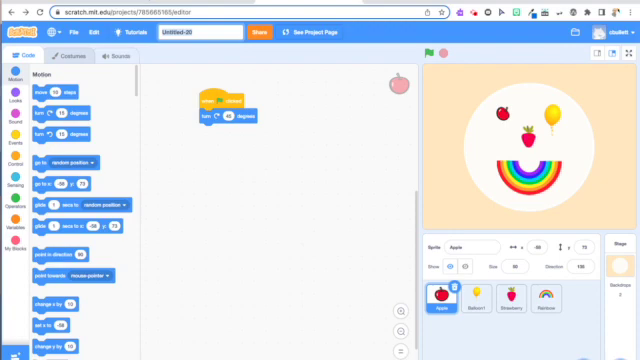
- Title the project 'face' and save it now
{"action": "type", "text": "face"}
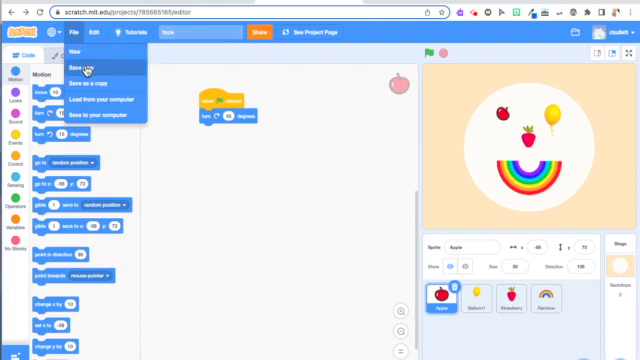
{"action": "left_click", "coordinate": [78, 68]}
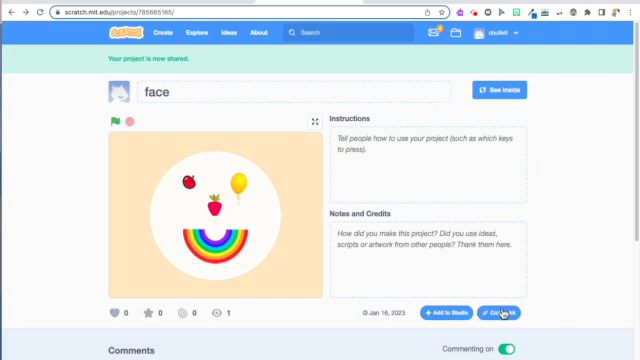
- Bring up the Copy Link dialog with the project's web link and embed code
{"action": "left_click", "coordinate": [500, 312]}
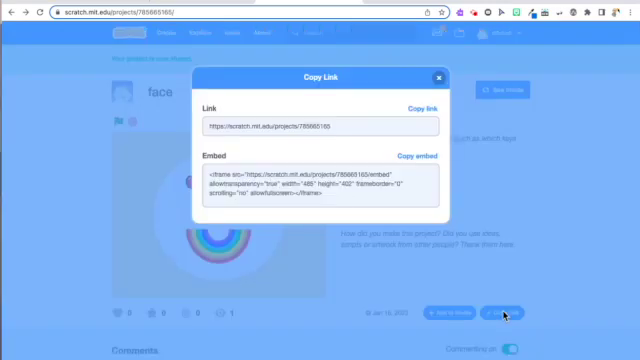